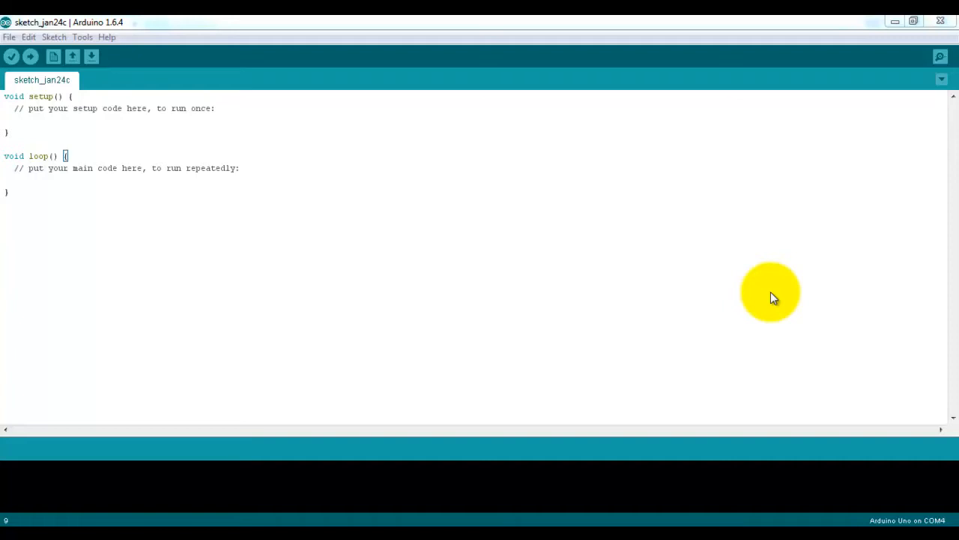
mouse_move(746, 311)
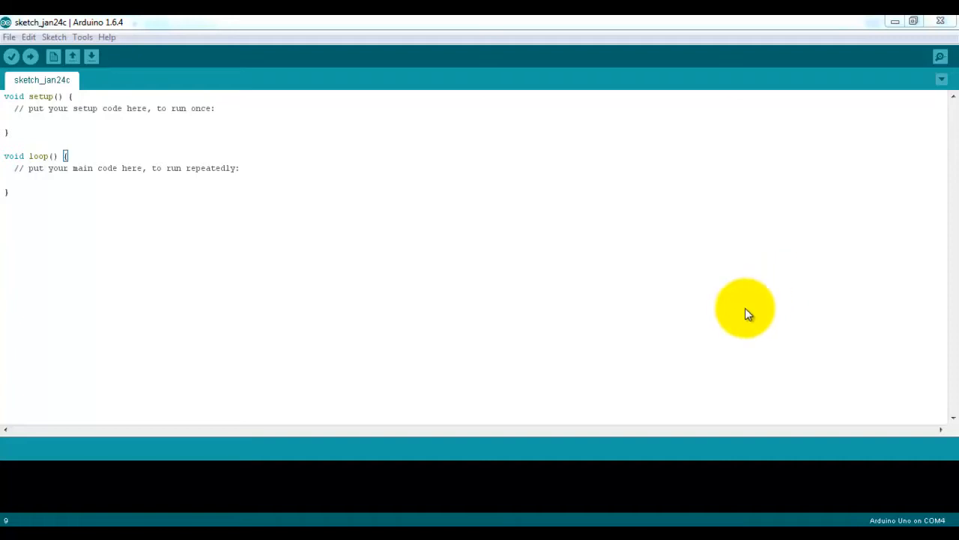
mouse_move(642, 370)
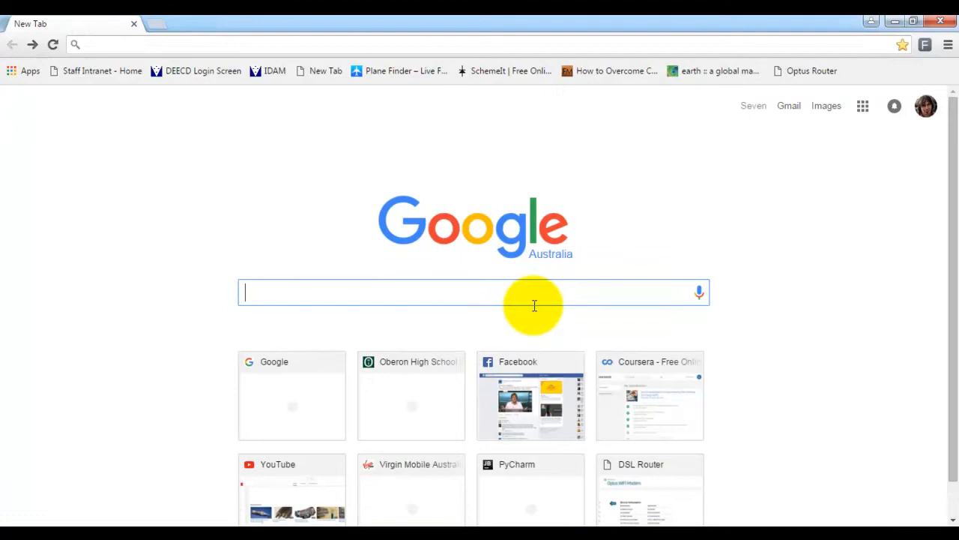
- Search Google for 'arduino ide' and open the Arduino Software download page for version 1.6.7
text(arduino ide)
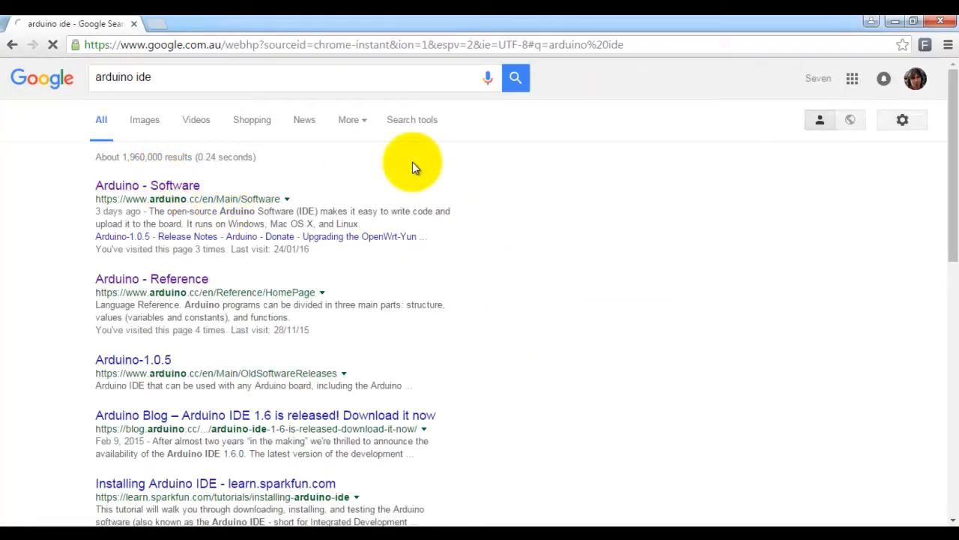
click(147, 185)
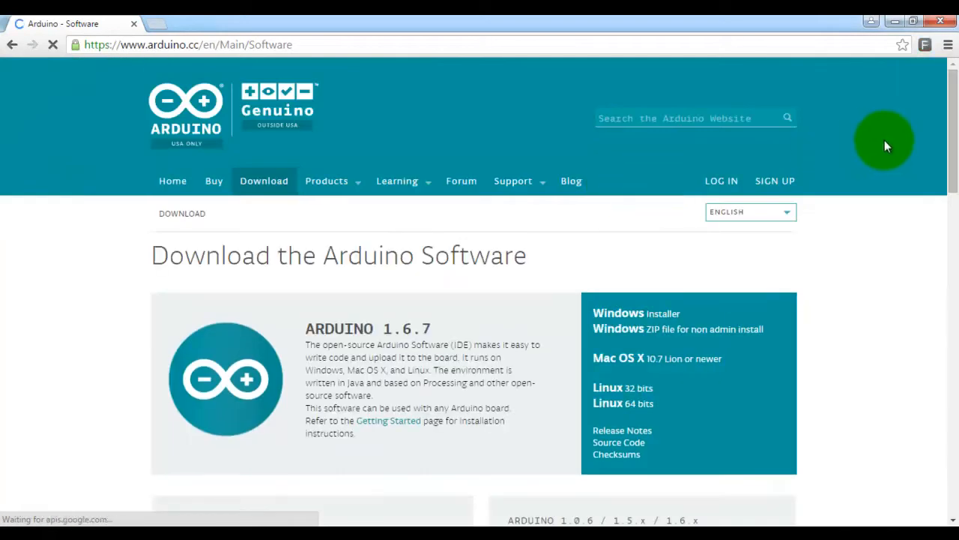
scroll(down, 3)
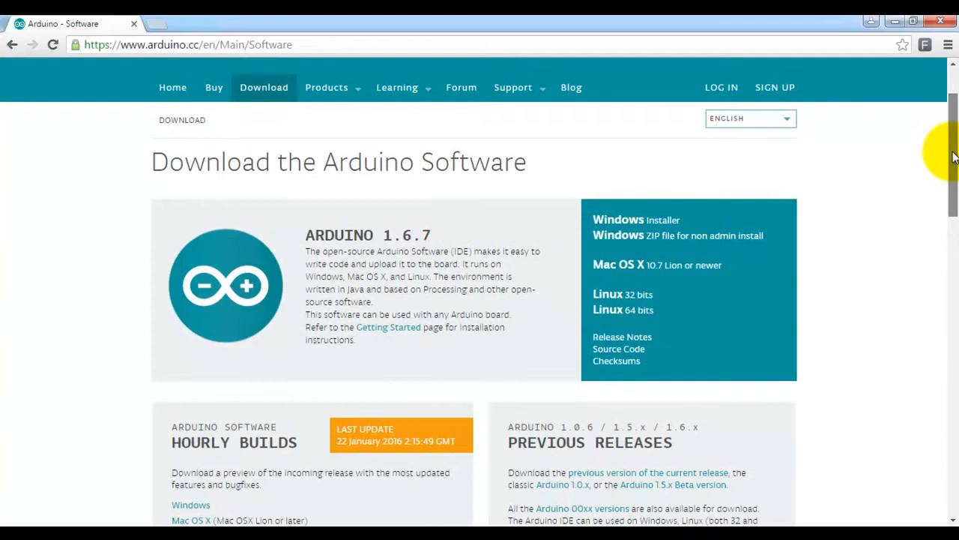
scroll(up, 3)
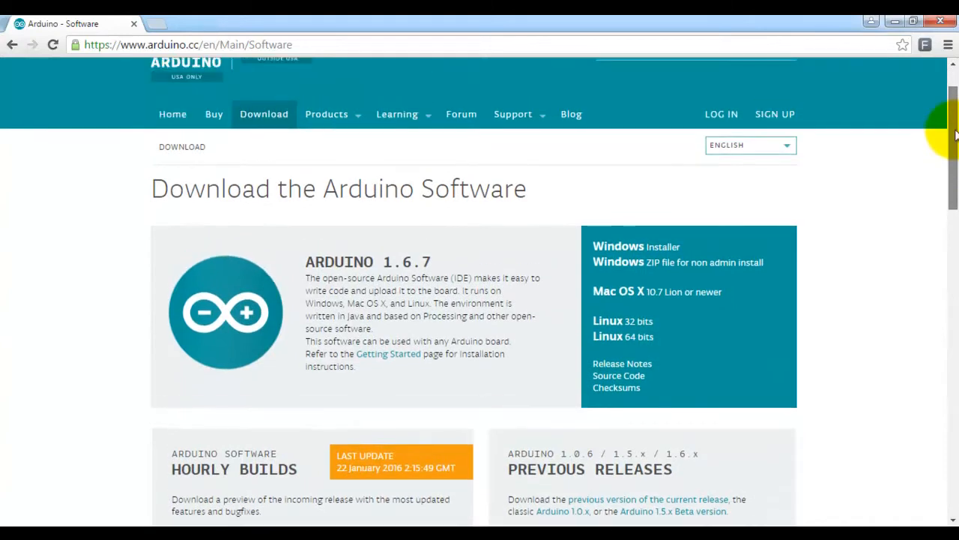
mouse_move(858, 261)
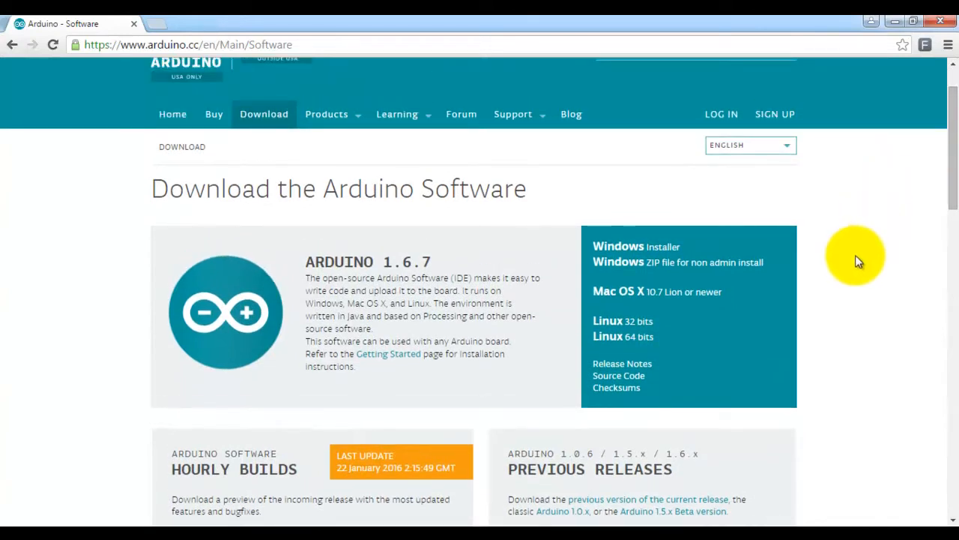
mouse_move(646, 457)
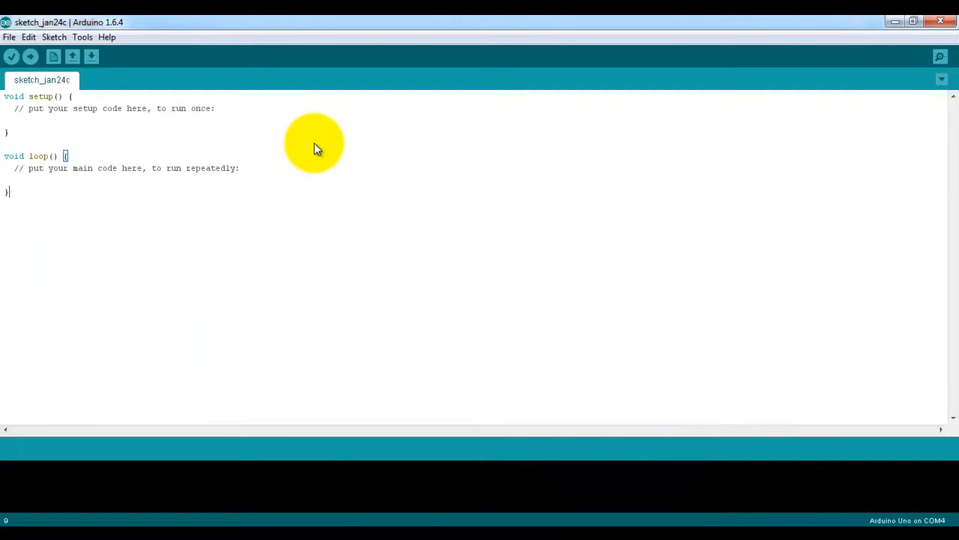
mouse_move(264, 101)
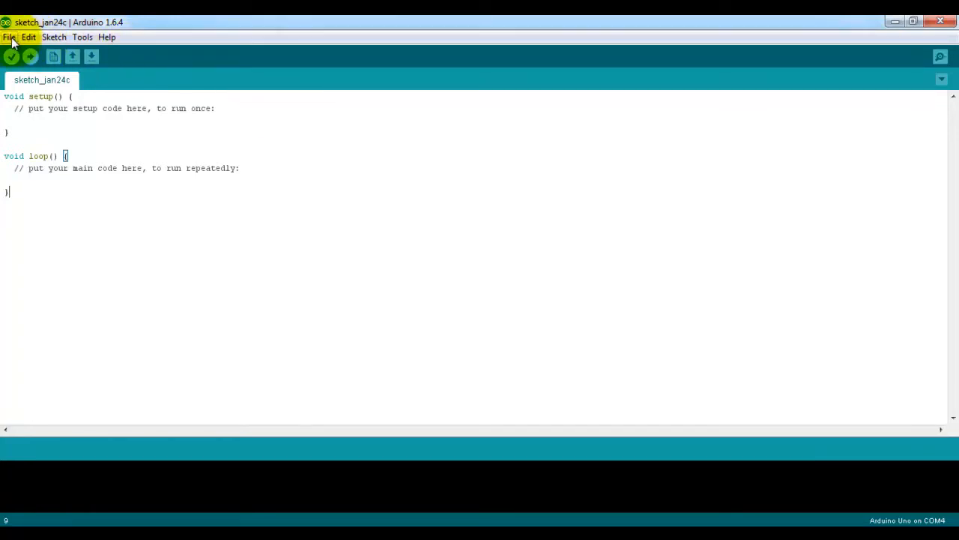
- Open the Blink example sketch from File > Examples > 01.Basics
click(10, 37)
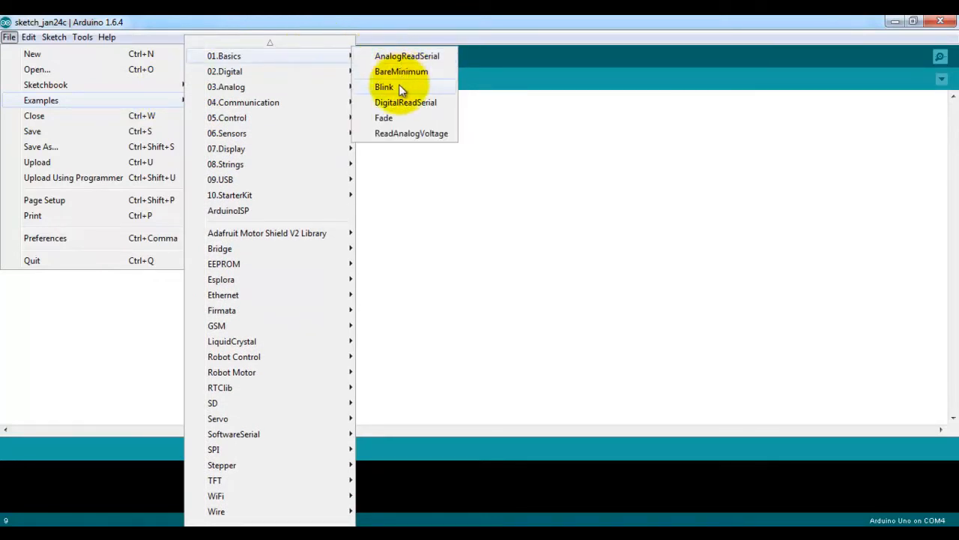
click(384, 87)
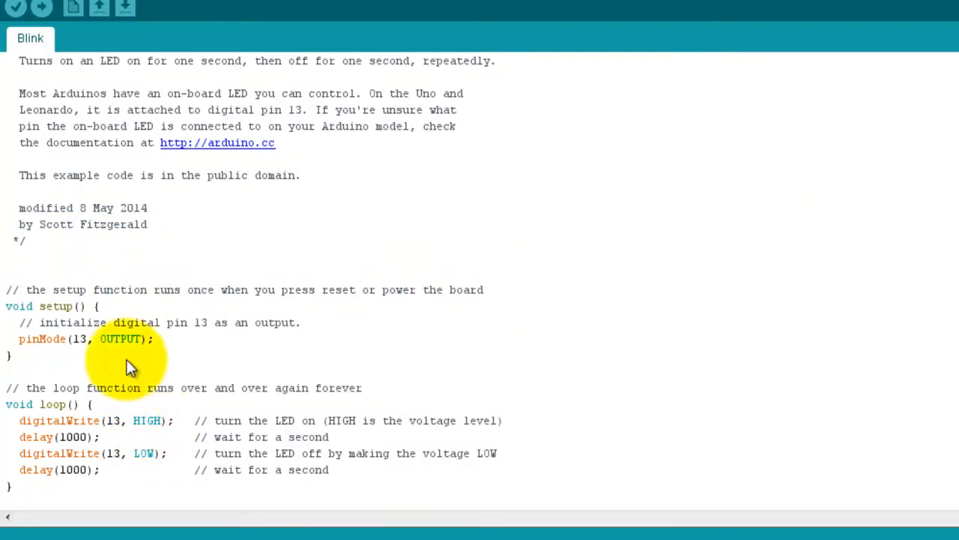
mouse_move(42, 321)
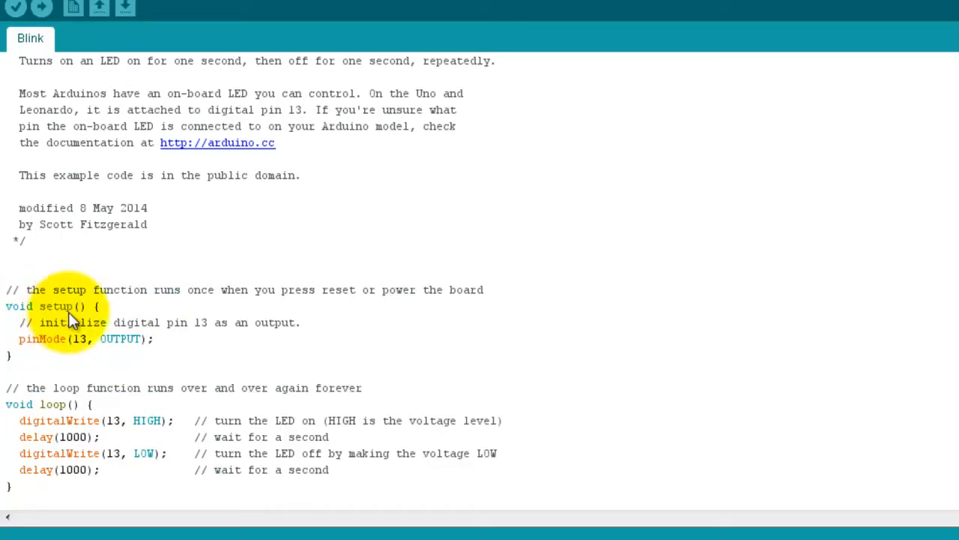
mouse_move(43, 359)
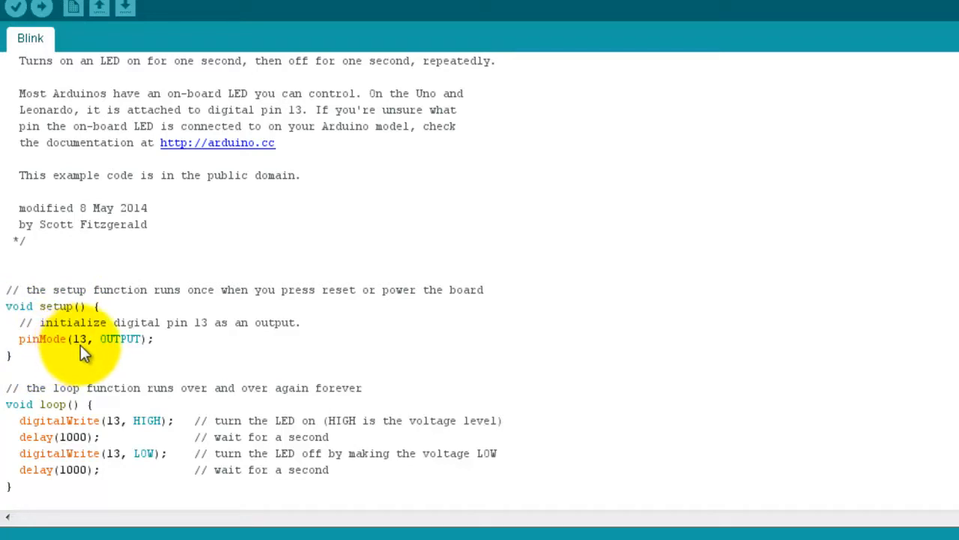
mouse_move(59, 343)
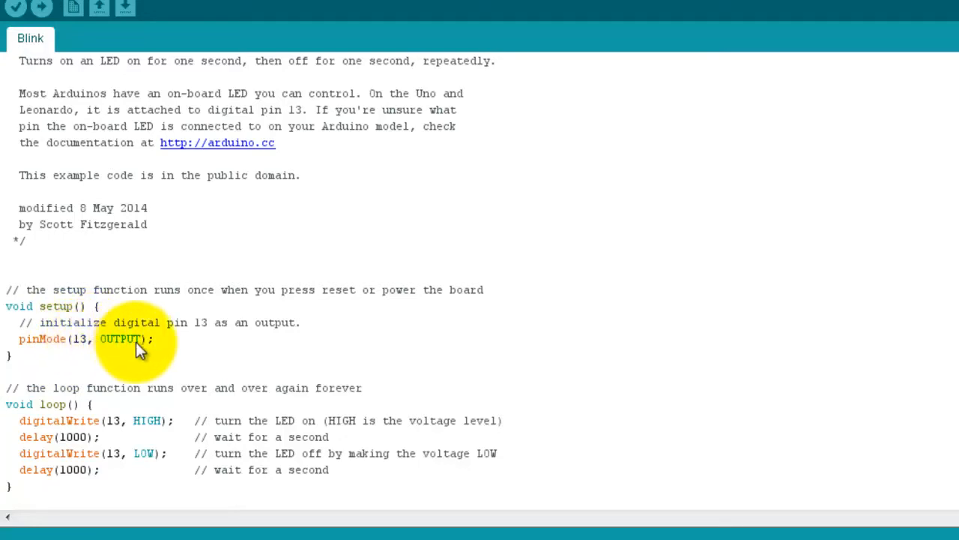
mouse_move(122, 352)
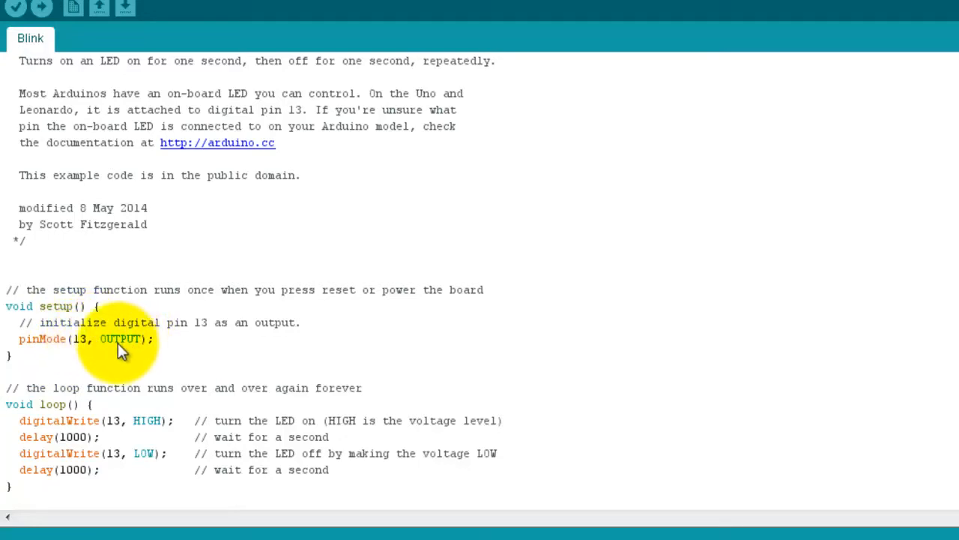
mouse_move(89, 357)
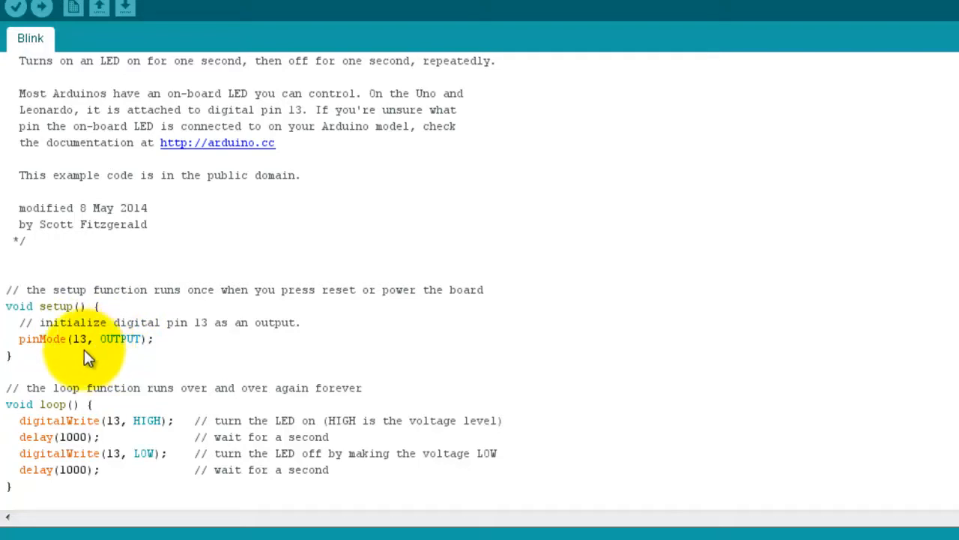
mouse_move(64, 351)
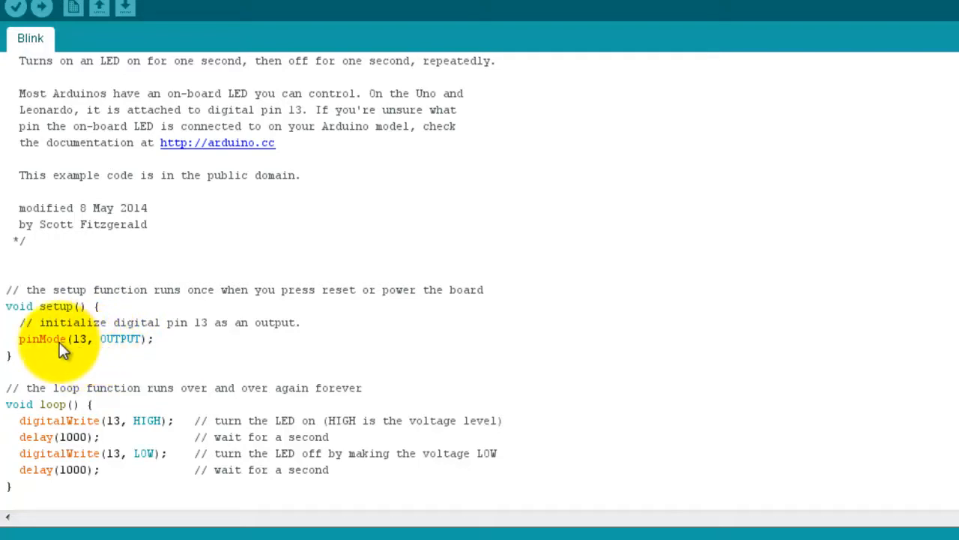
mouse_move(105, 354)
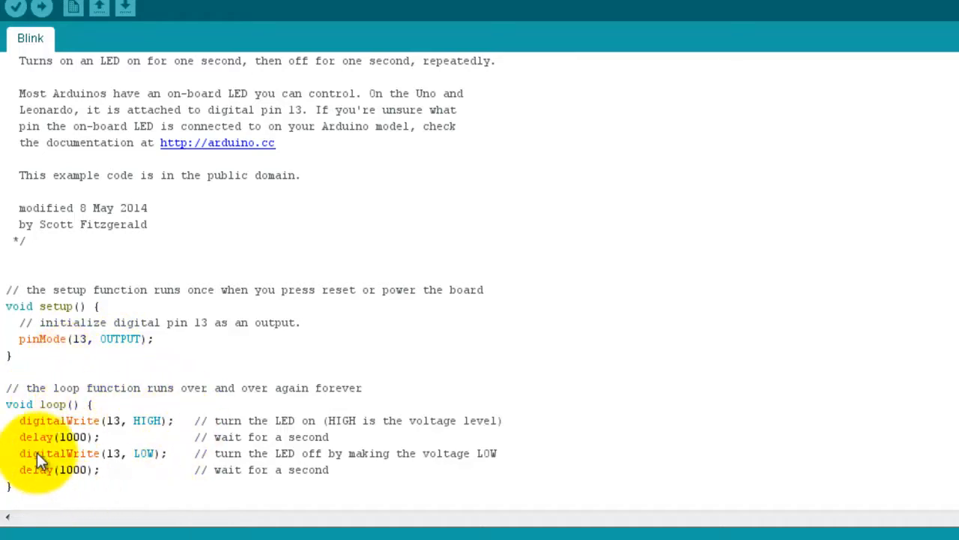
mouse_move(142, 426)
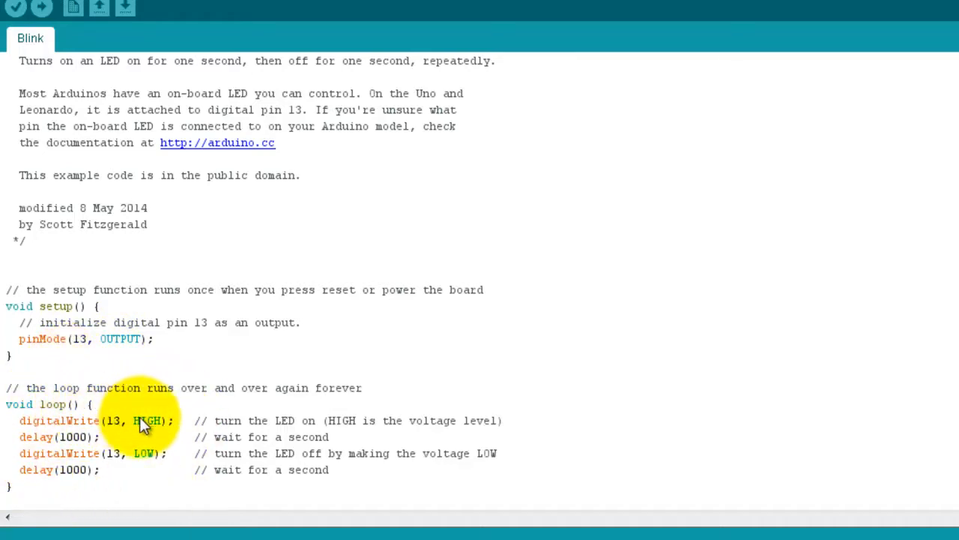
mouse_move(123, 484)
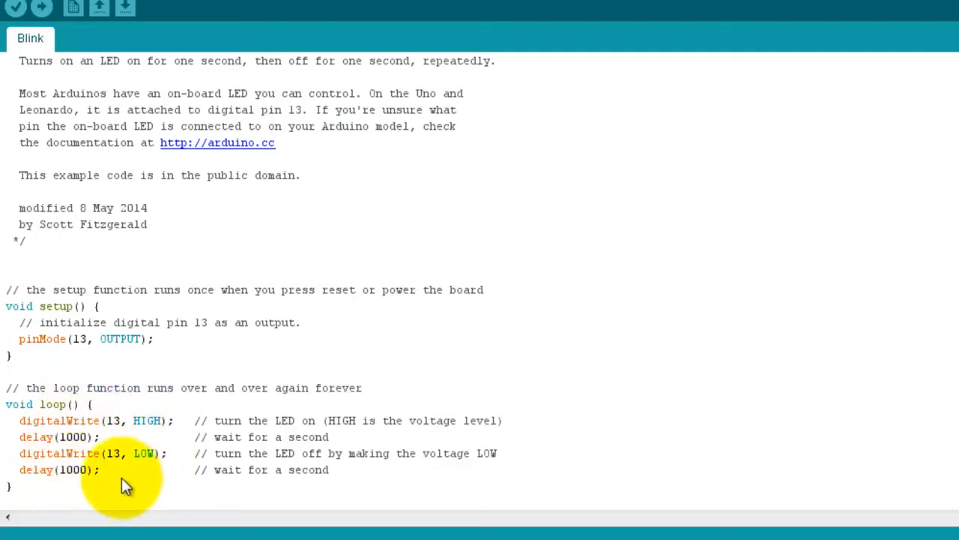
mouse_move(120, 486)
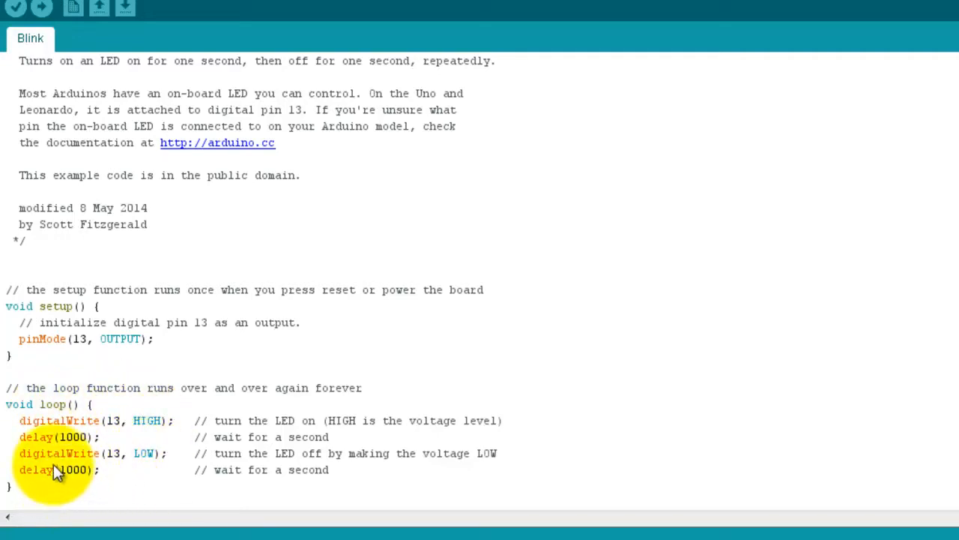
mouse_move(90, 468)
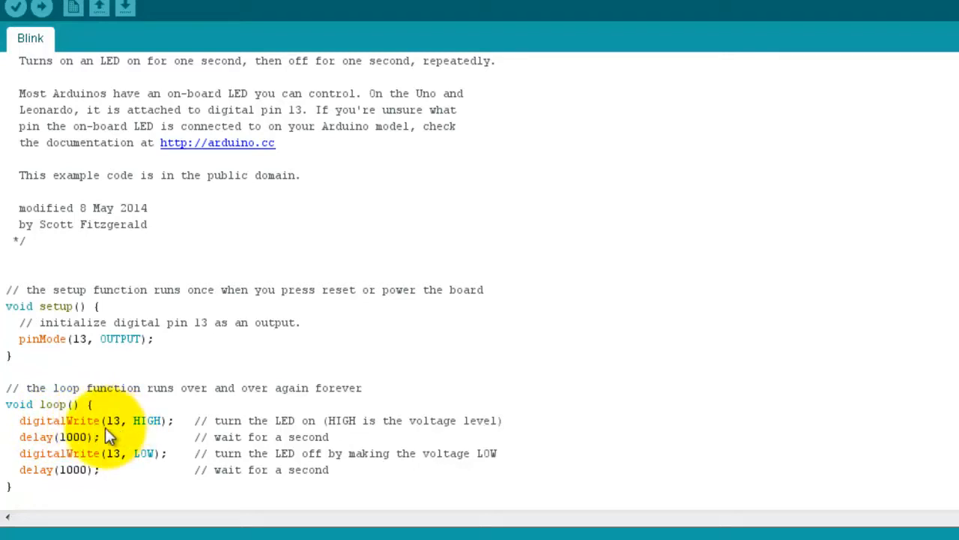
mouse_move(150, 434)
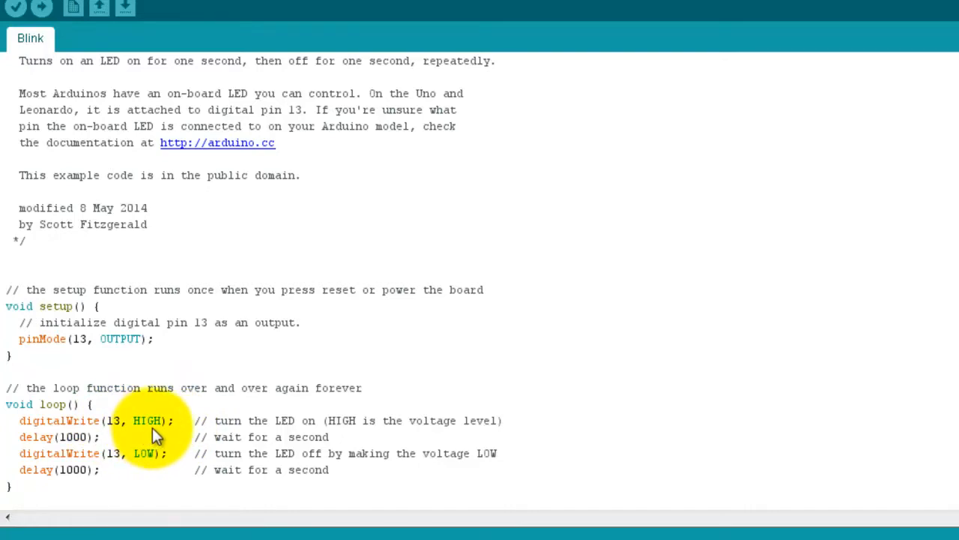
mouse_move(90, 428)
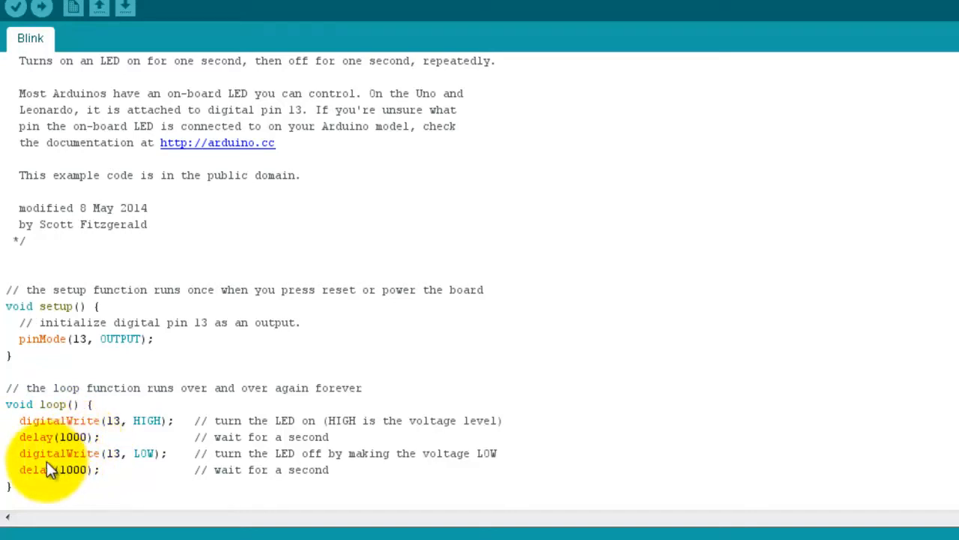
mouse_move(102, 464)
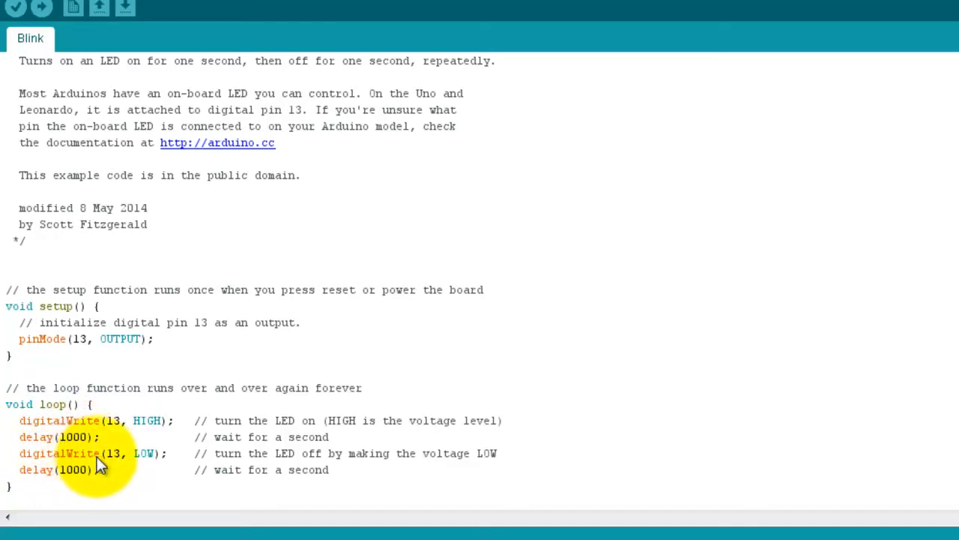
mouse_move(146, 465)
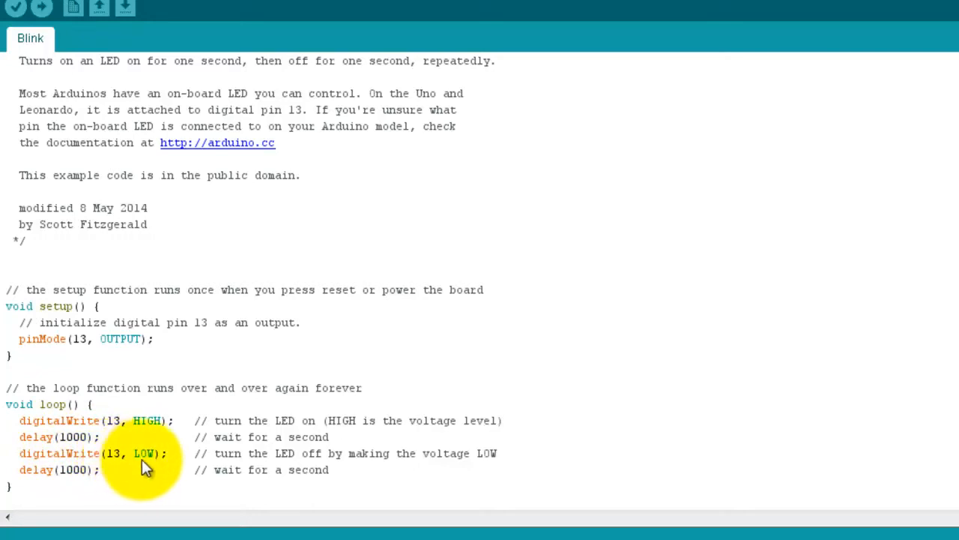
mouse_move(164, 467)
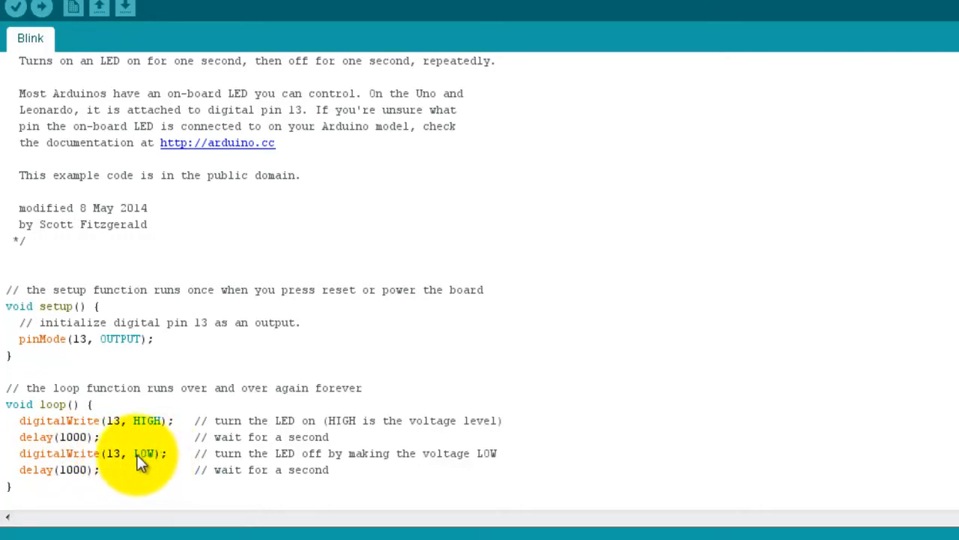
mouse_move(52, 495)
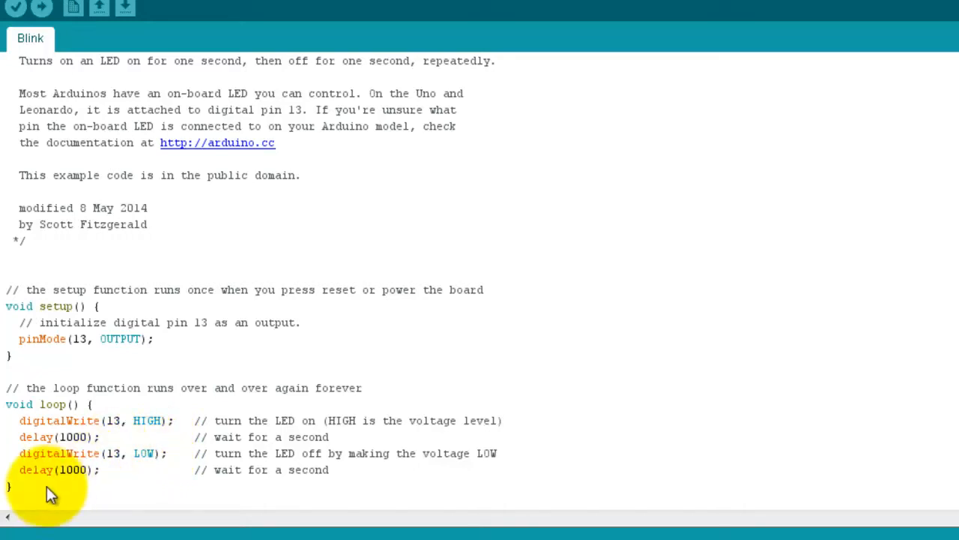
mouse_move(105, 427)
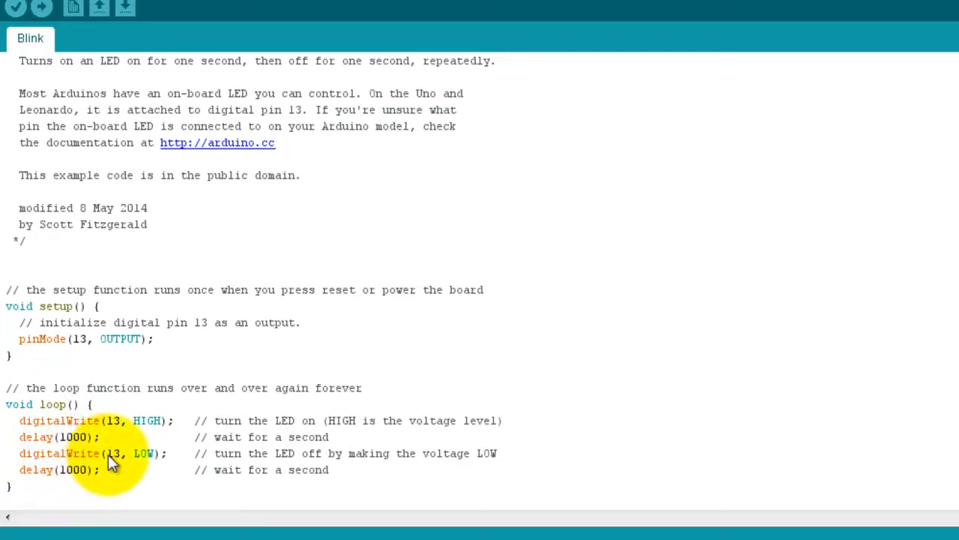
mouse_move(150, 443)
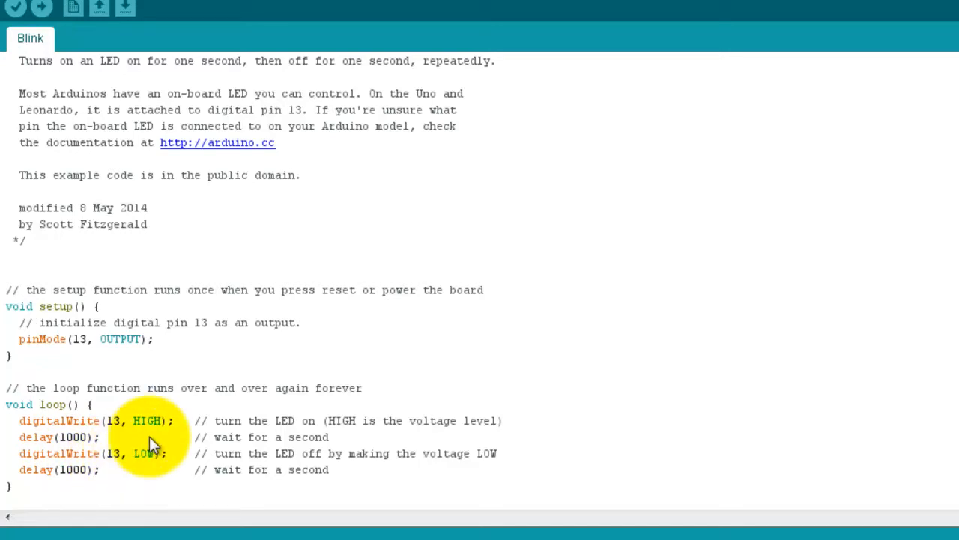
mouse_move(101, 315)
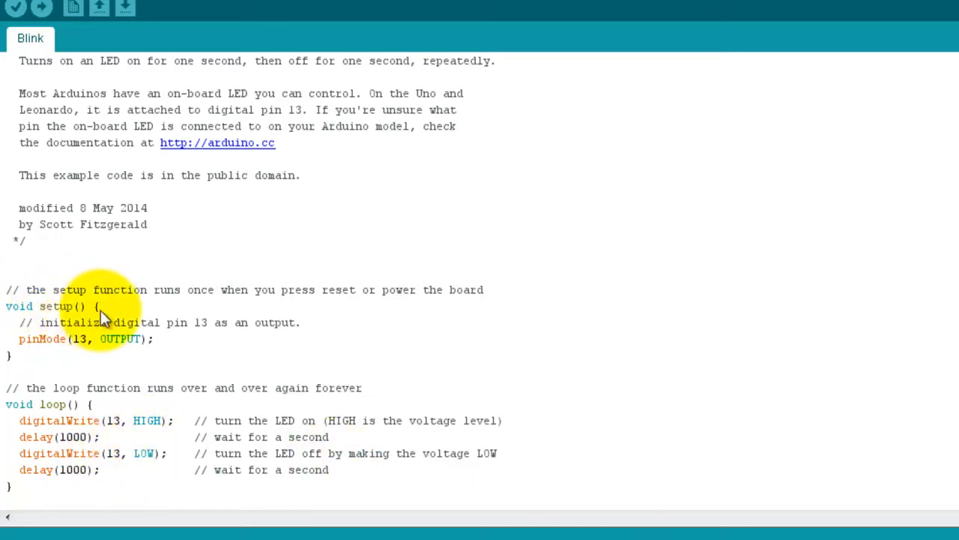
mouse_move(83, 353)
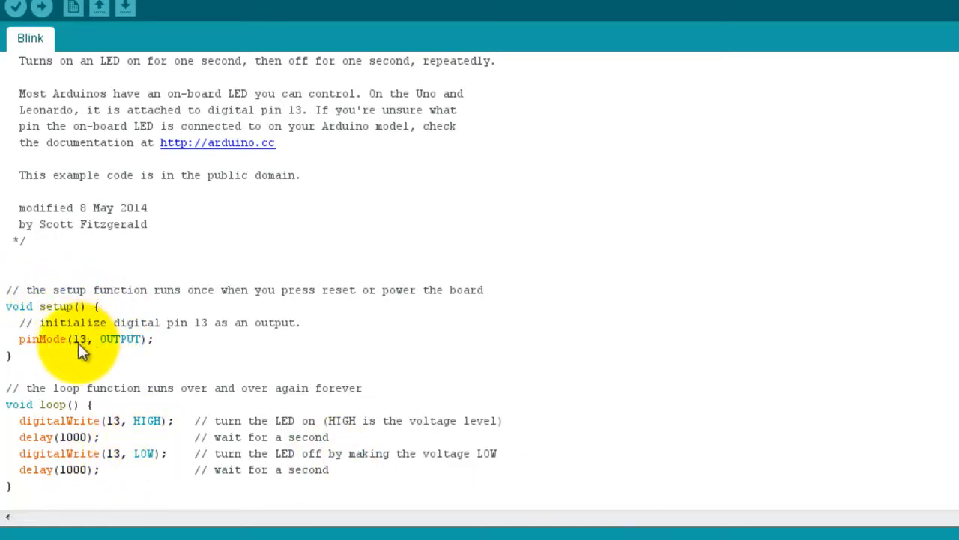
mouse_move(150, 367)
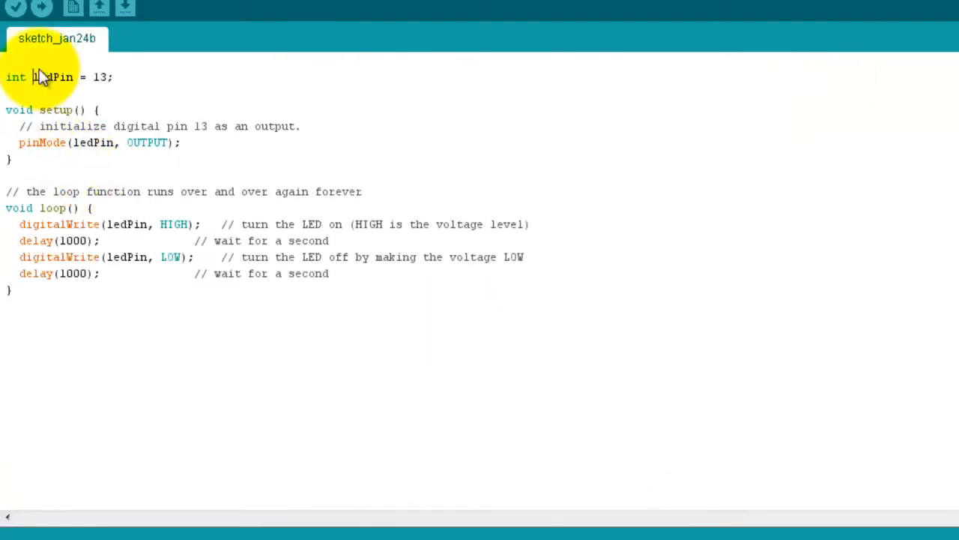
mouse_move(46, 160)
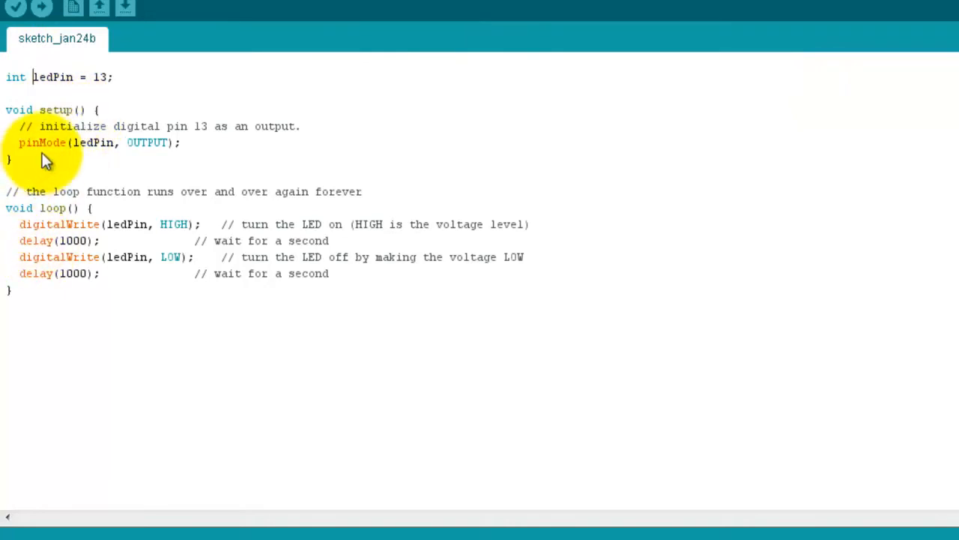
mouse_move(18, 86)
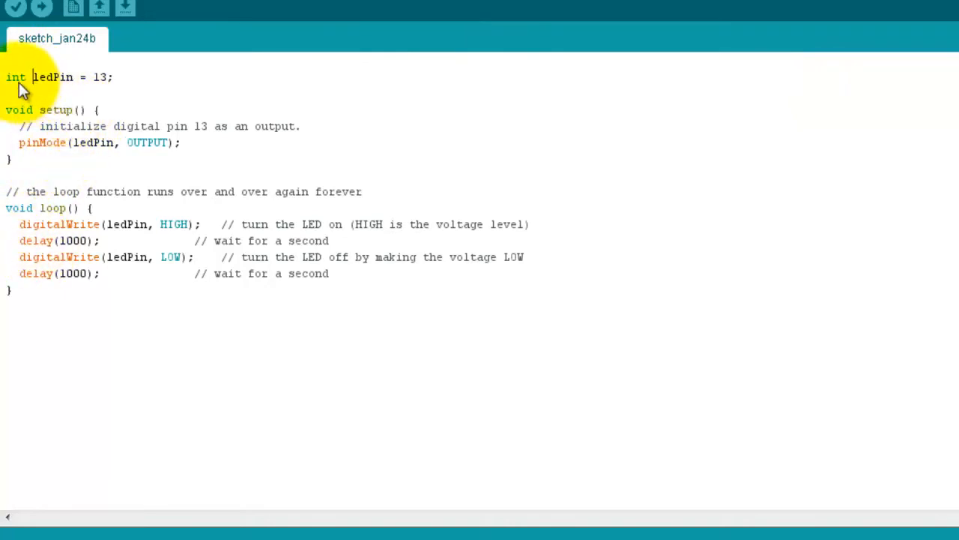
mouse_move(48, 84)
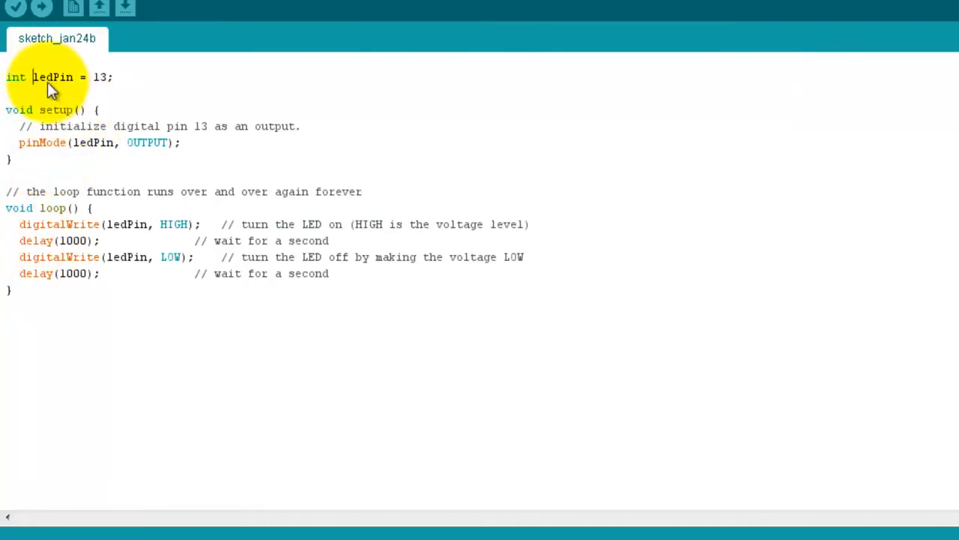
mouse_move(28, 93)
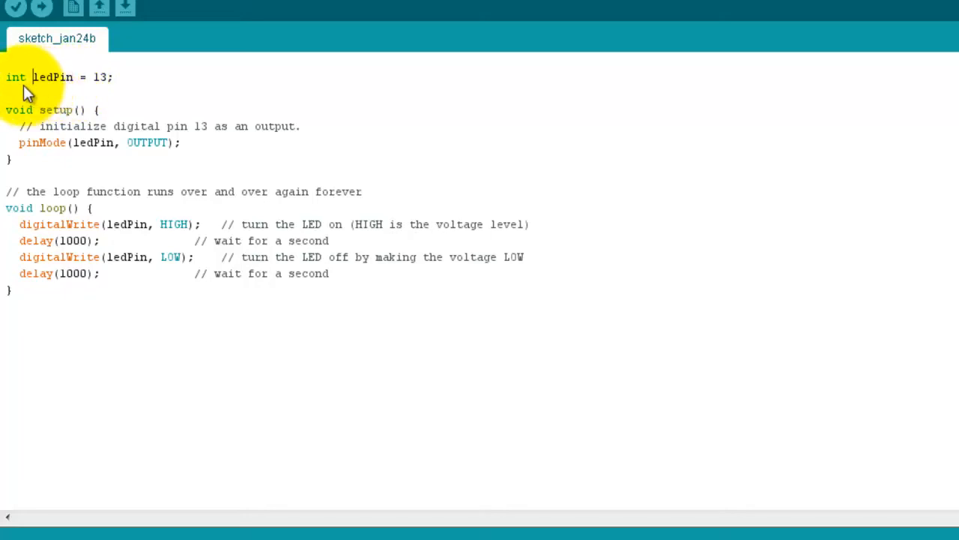
mouse_move(58, 88)
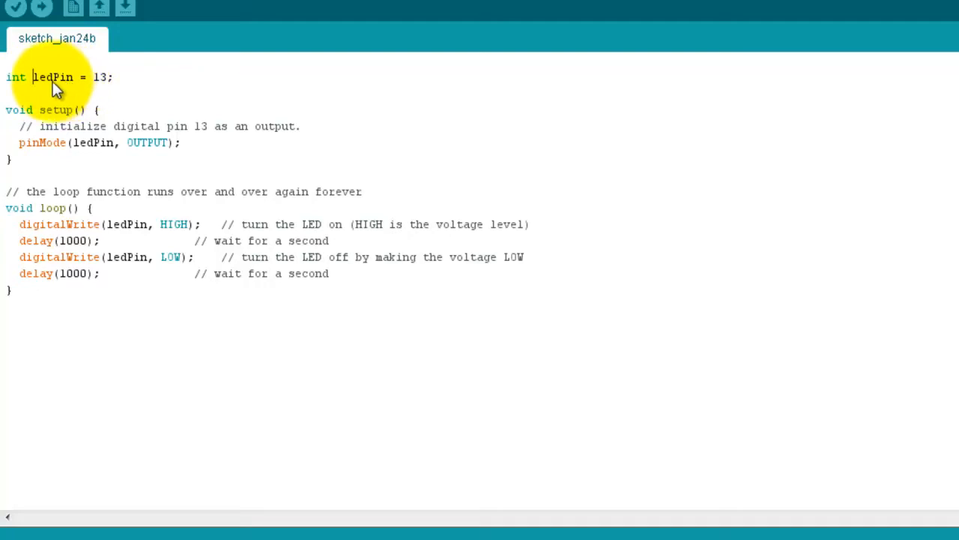
mouse_move(92, 84)
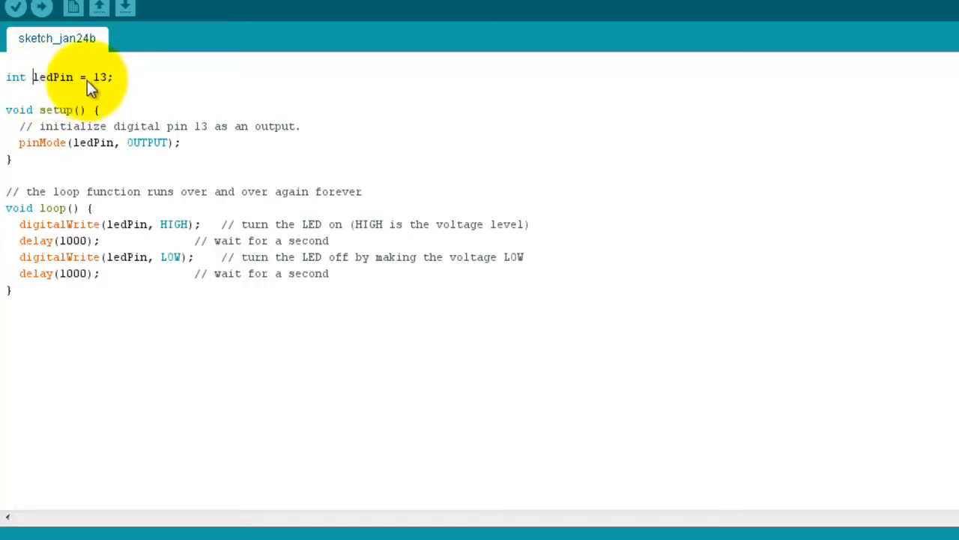
mouse_move(41, 98)
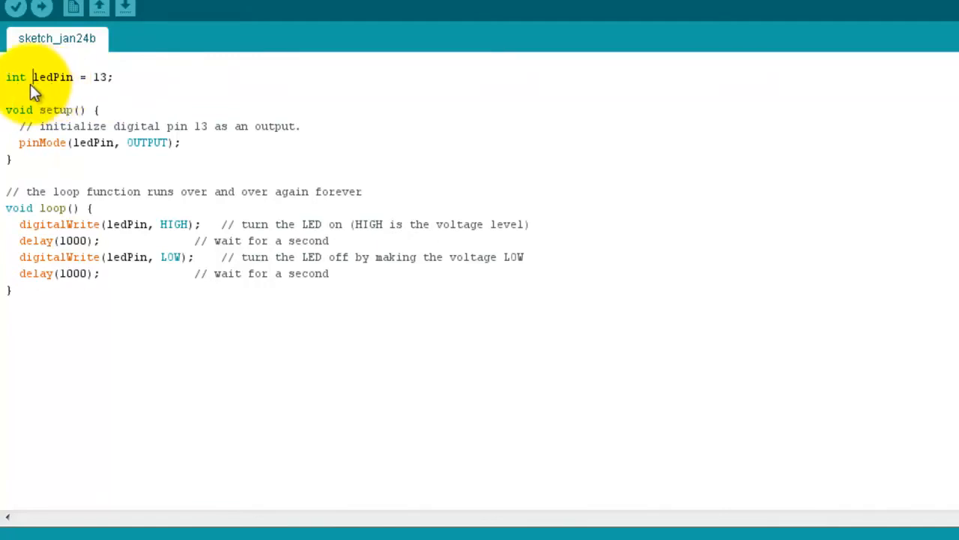
mouse_move(90, 88)
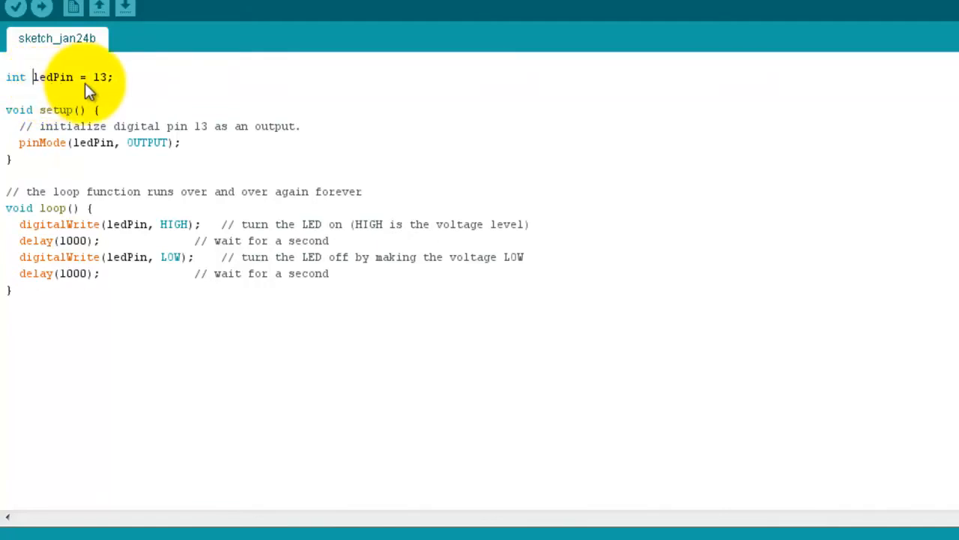
mouse_move(71, 88)
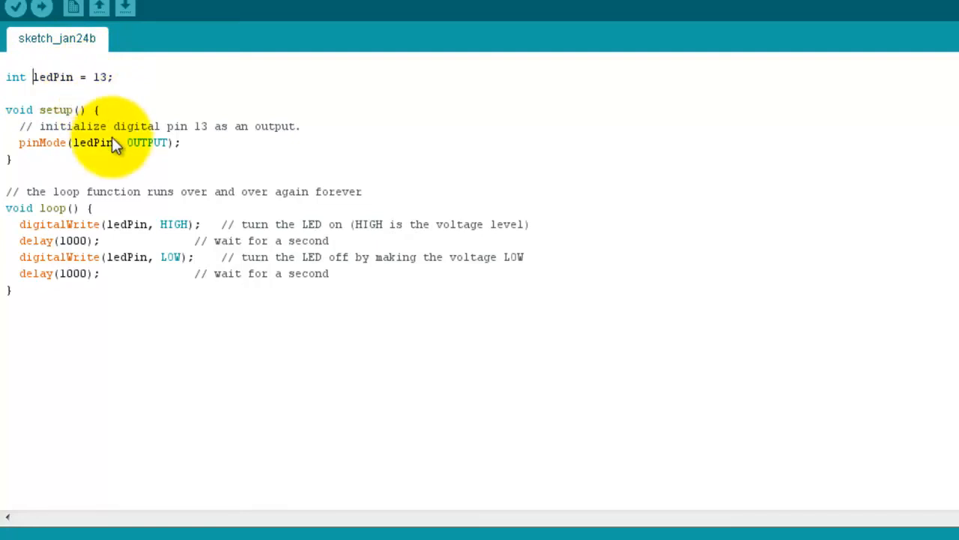
mouse_move(81, 157)
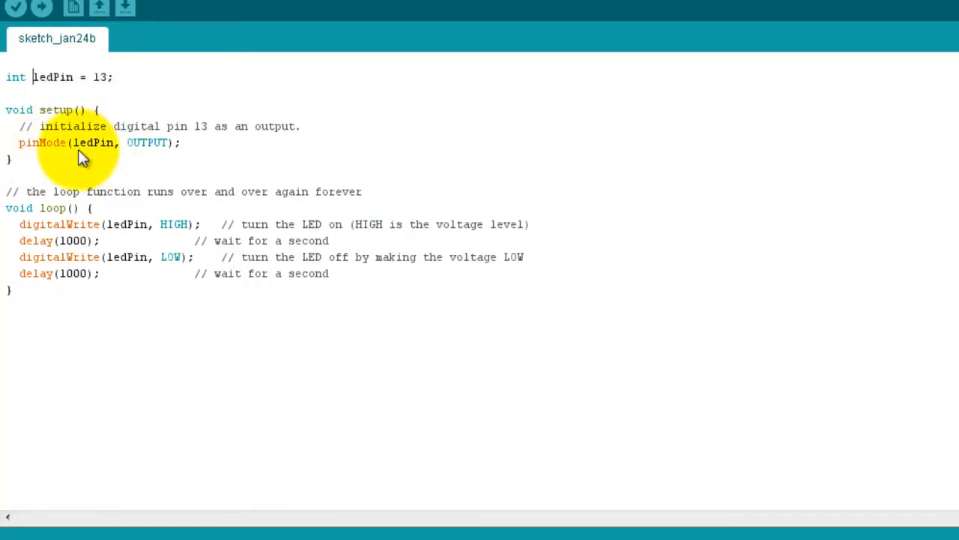
mouse_move(154, 155)
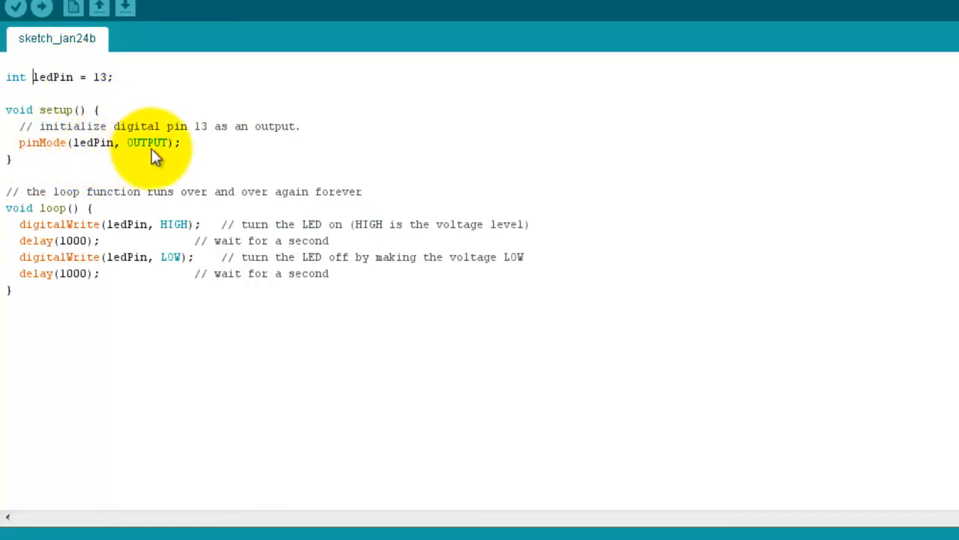
mouse_move(124, 236)
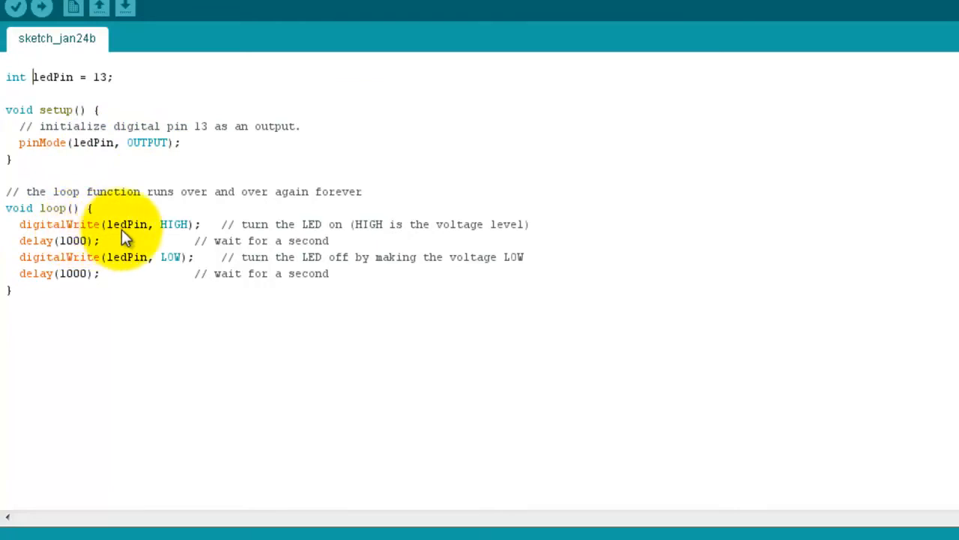
mouse_move(139, 268)
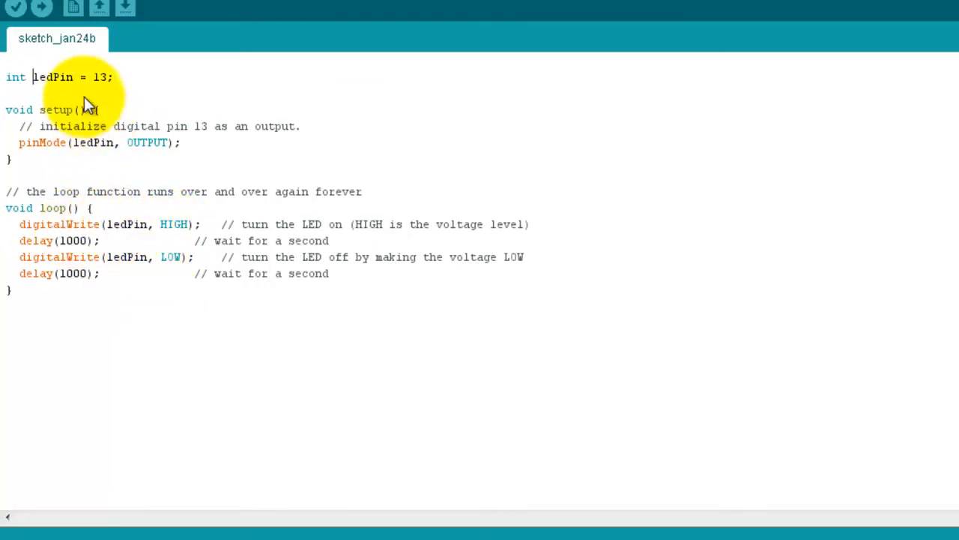
mouse_move(105, 86)
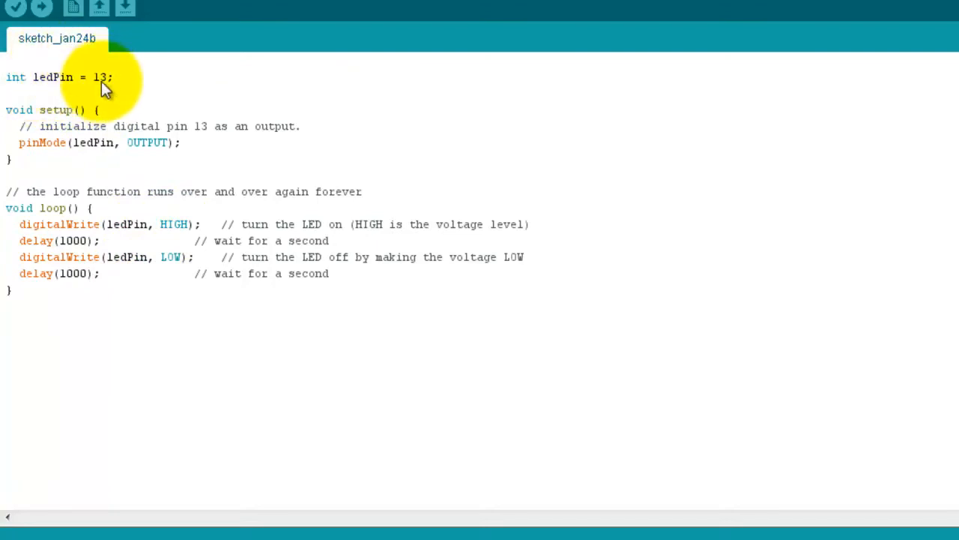
mouse_move(124, 188)
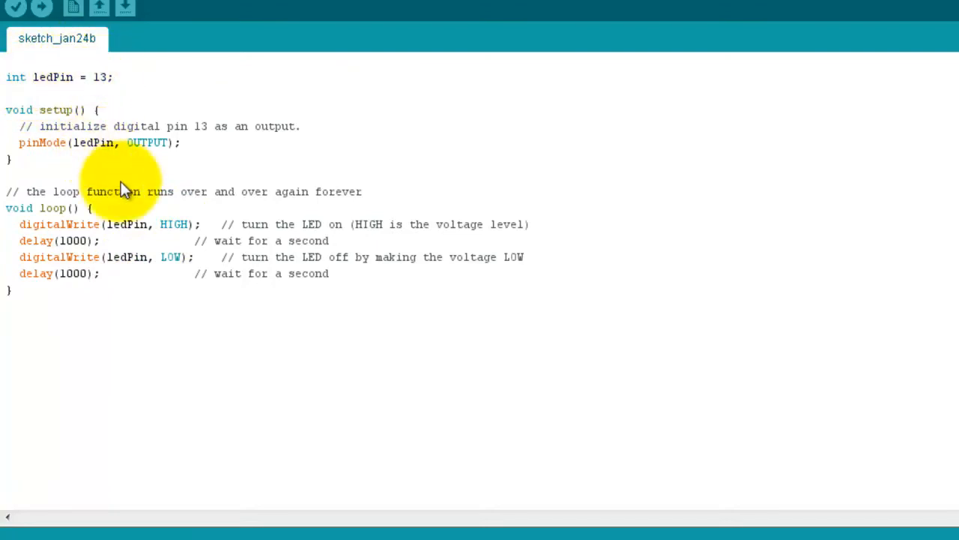
mouse_move(461, 384)
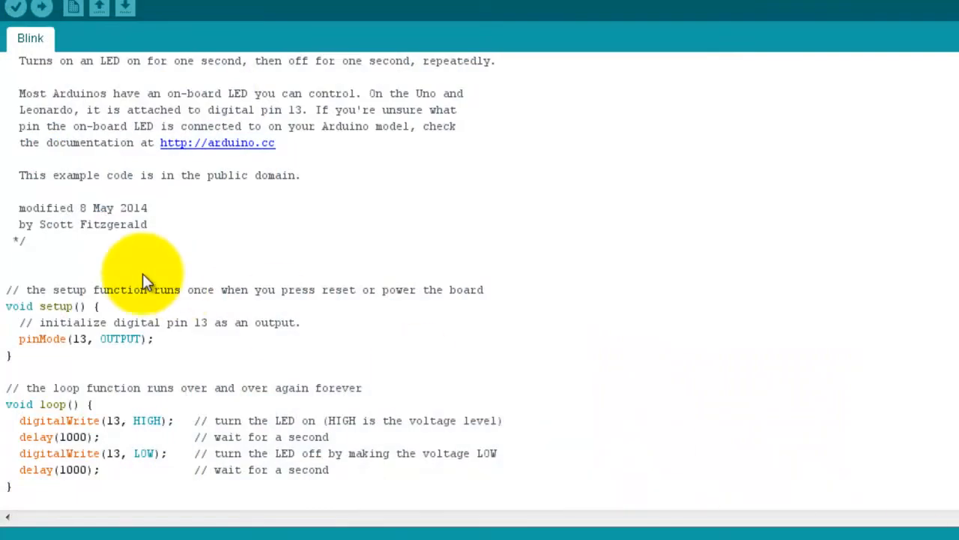
mouse_move(124, 435)
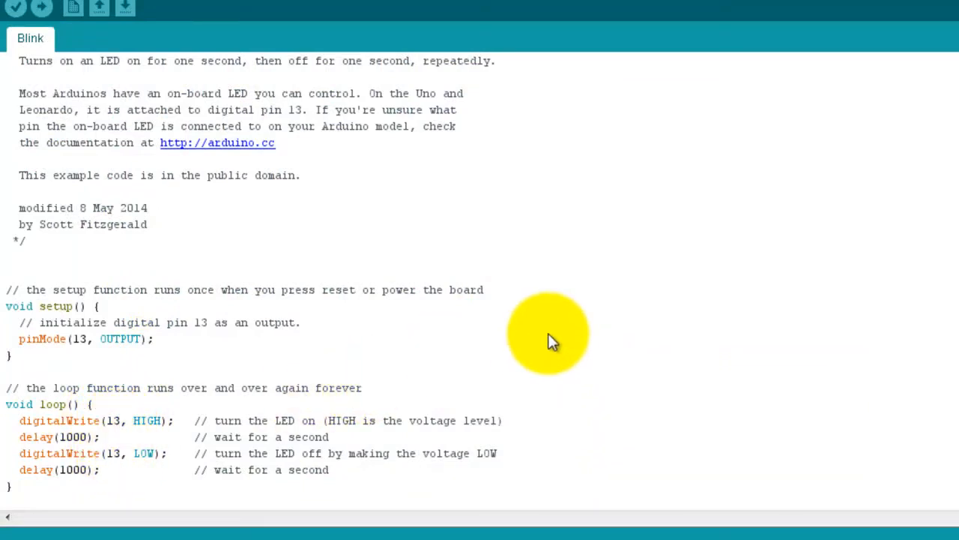
mouse_move(274, 86)
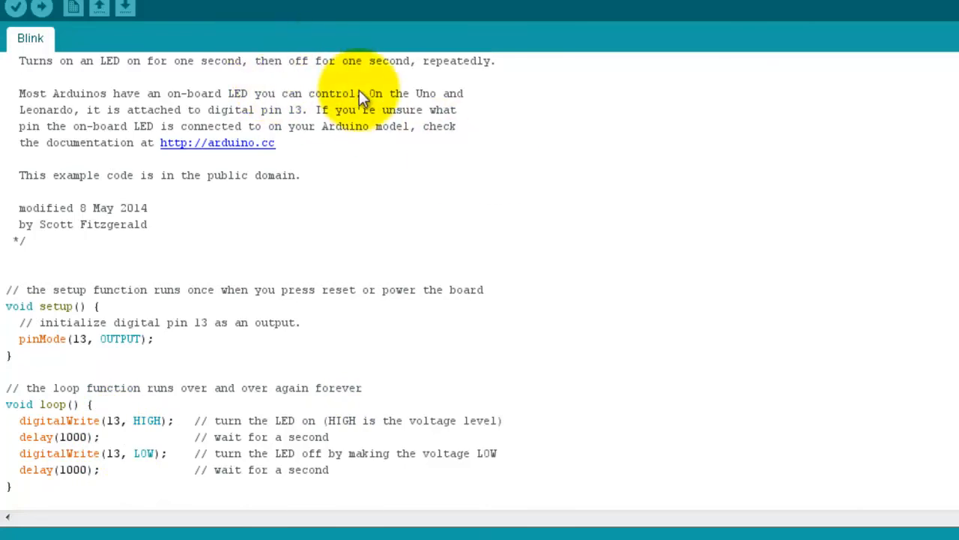
mouse_move(851, 315)
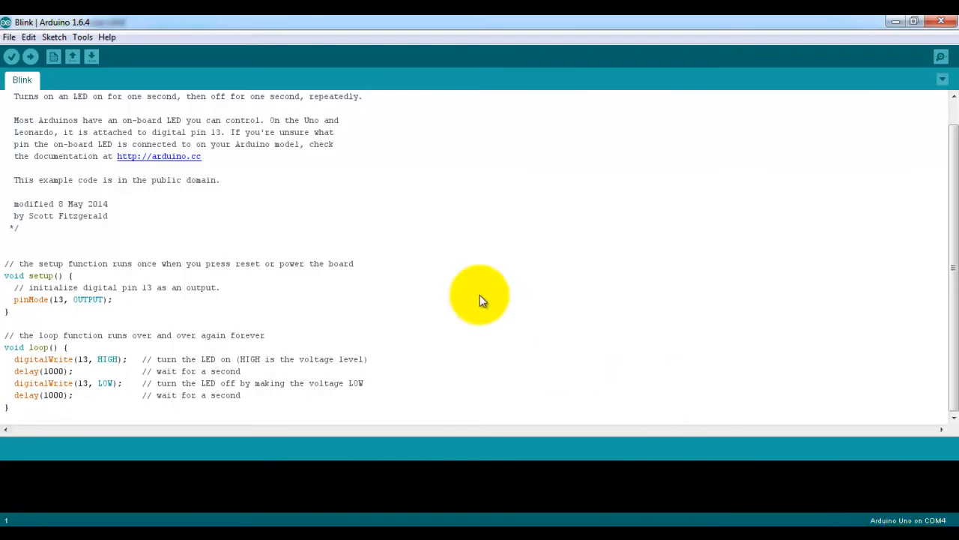
mouse_move(108, 36)
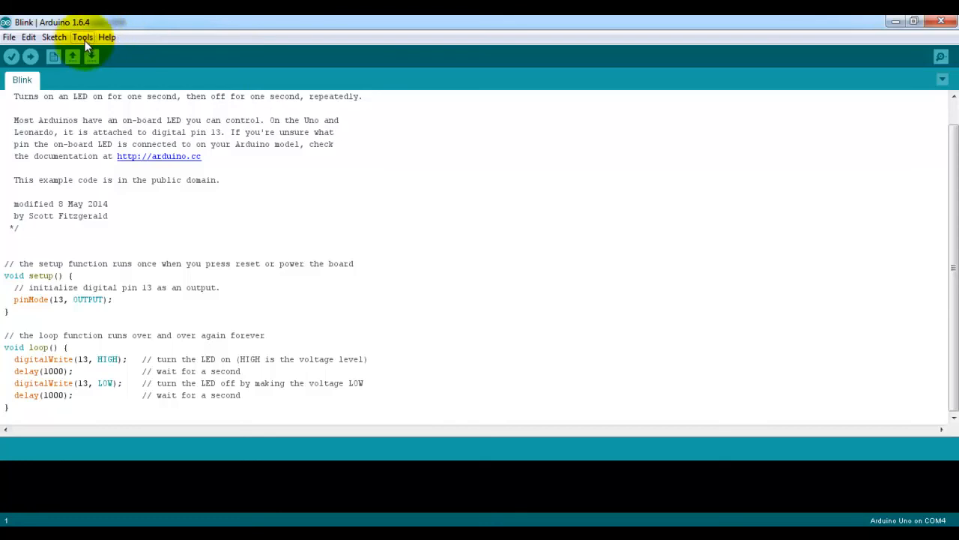
- Confirm the board is Arduino Uno and select COM4 as its serial port
click(82, 36)
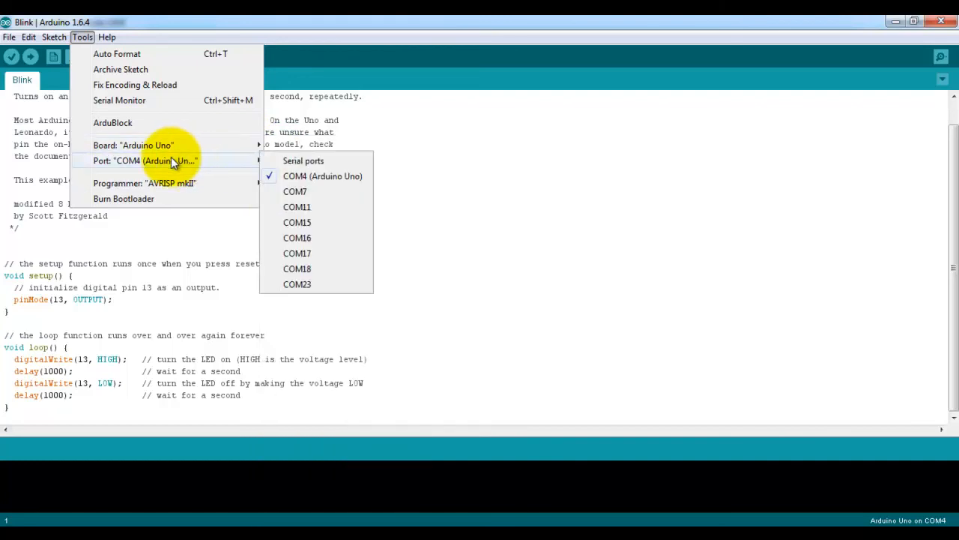
mouse_move(298, 176)
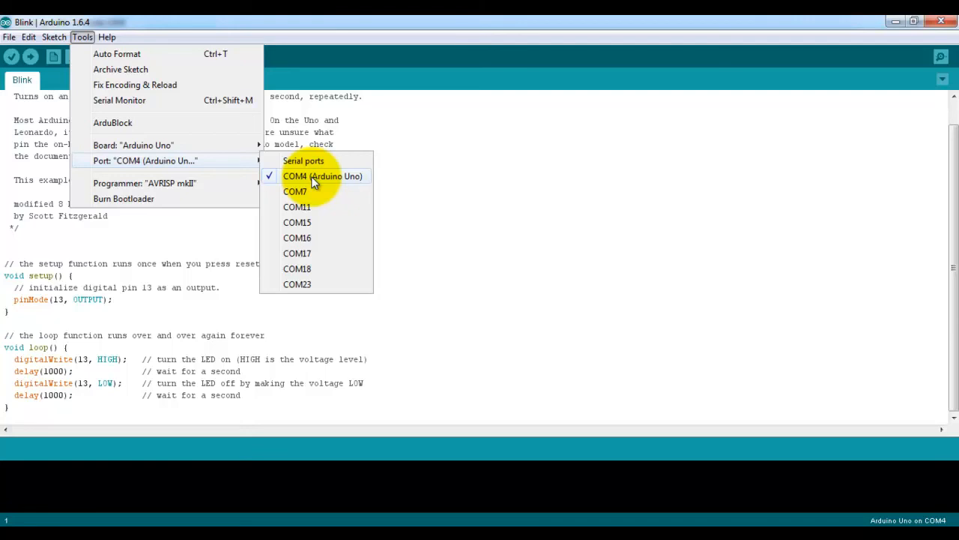
click(323, 176)
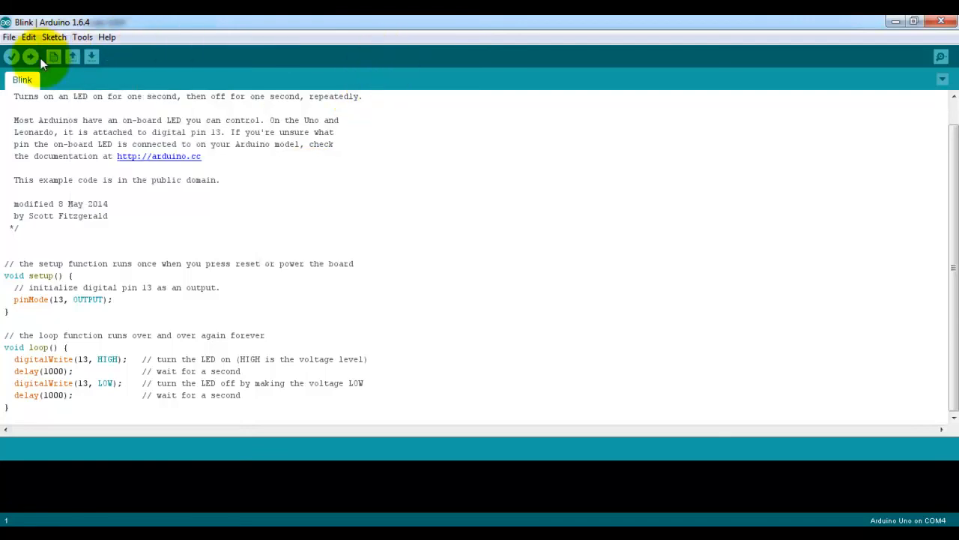
- Upload the Blink sketch to the Arduino Uno, starting compilation
click(30, 57)
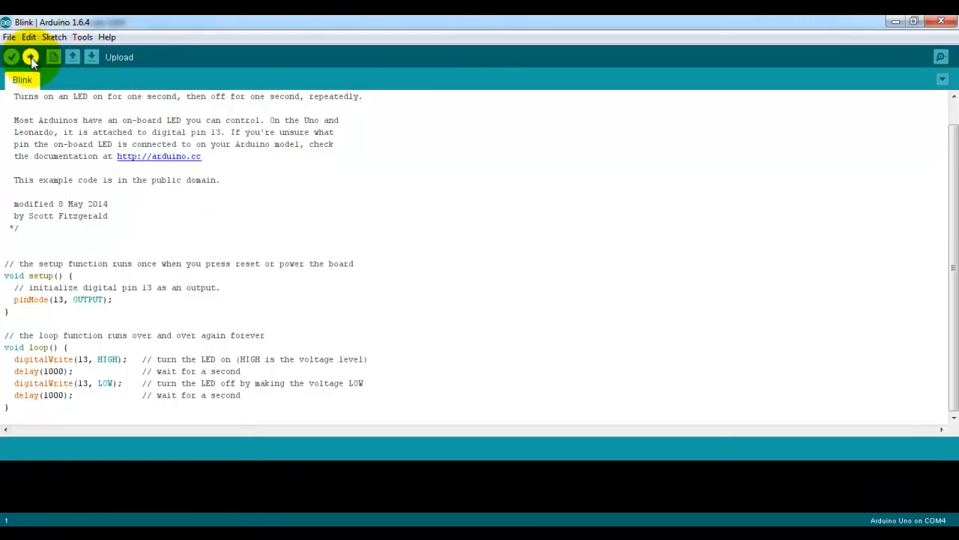
click(31, 57)
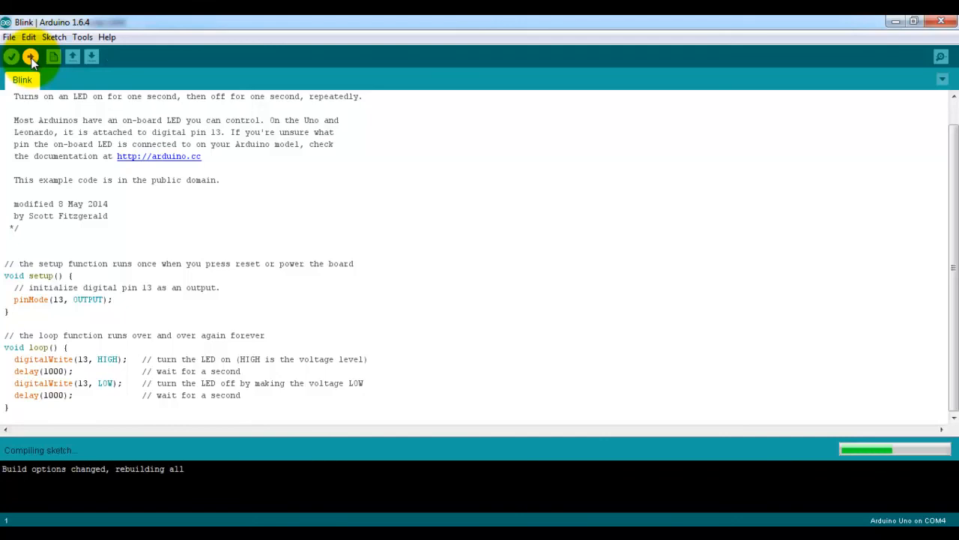